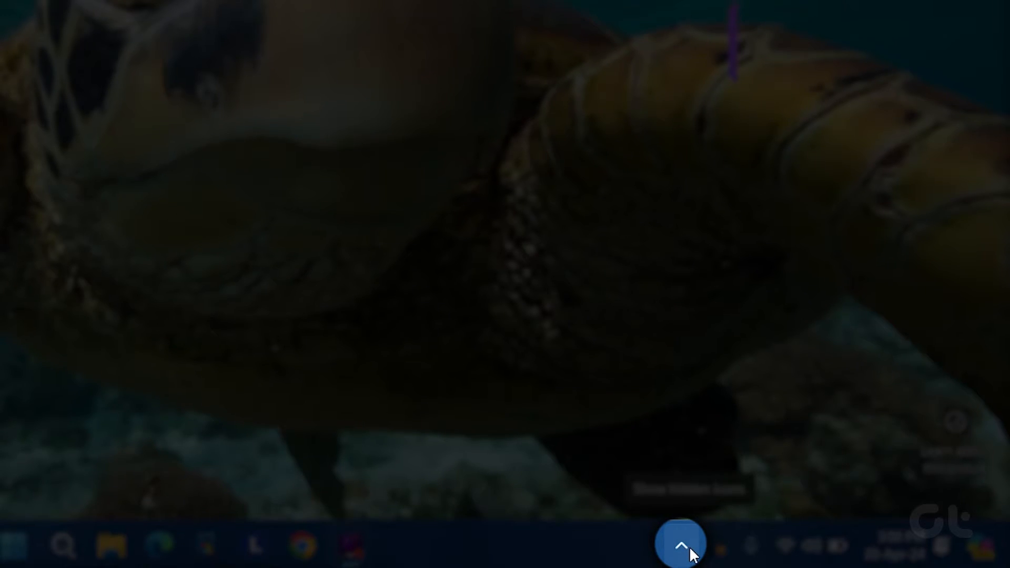
# Step: Reveal the hidden tray icons and select Safely Remove Hardware and Eject Media
pyautogui.click(680, 545)
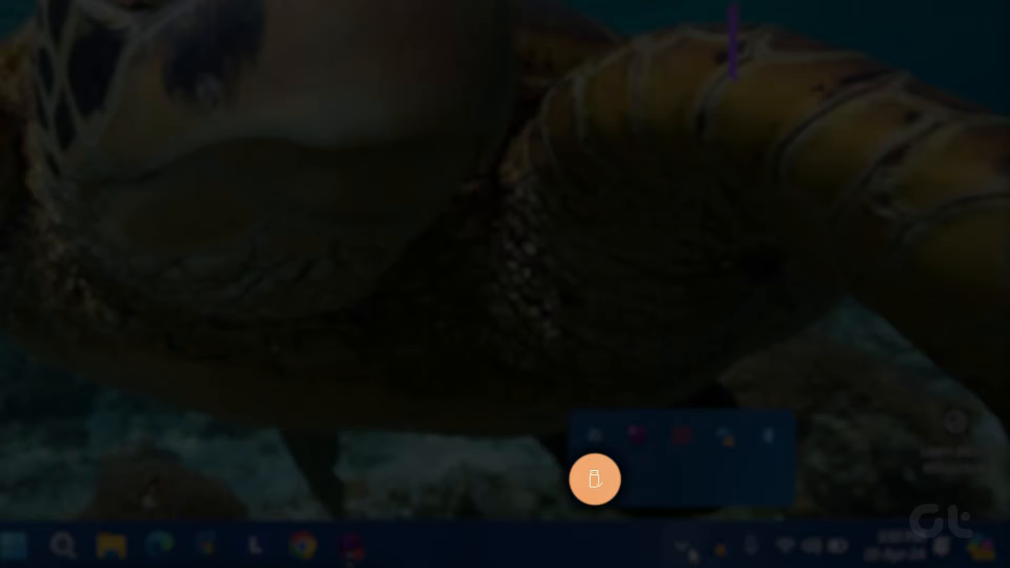
pyautogui.moveTo(594, 480)
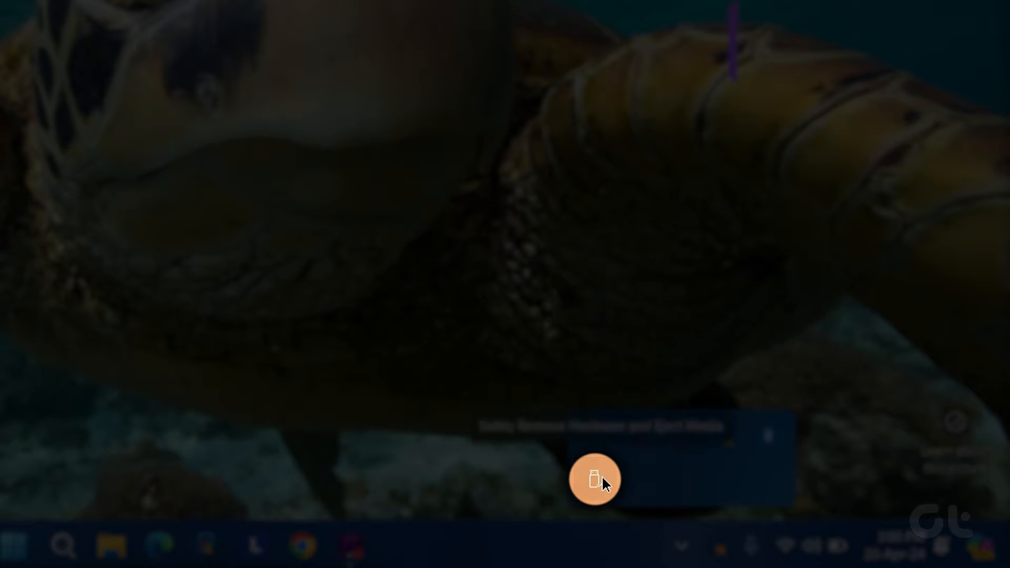
pyautogui.click(594, 480)
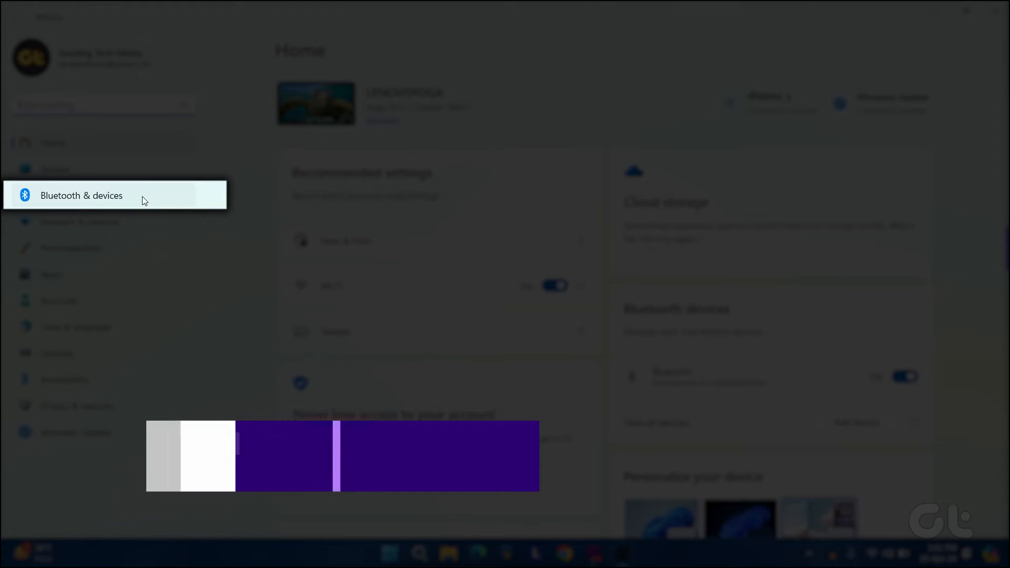
# Step: Remove the USB3.0 Card Reader from the Bluetooth & devices Devices list
pyautogui.click(81, 195)
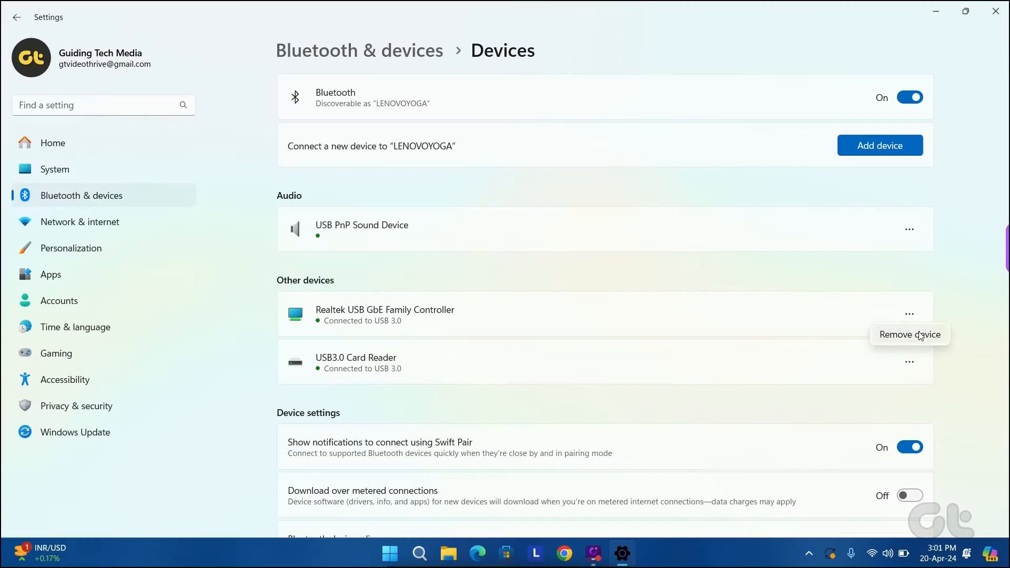
pyautogui.click(909, 333)
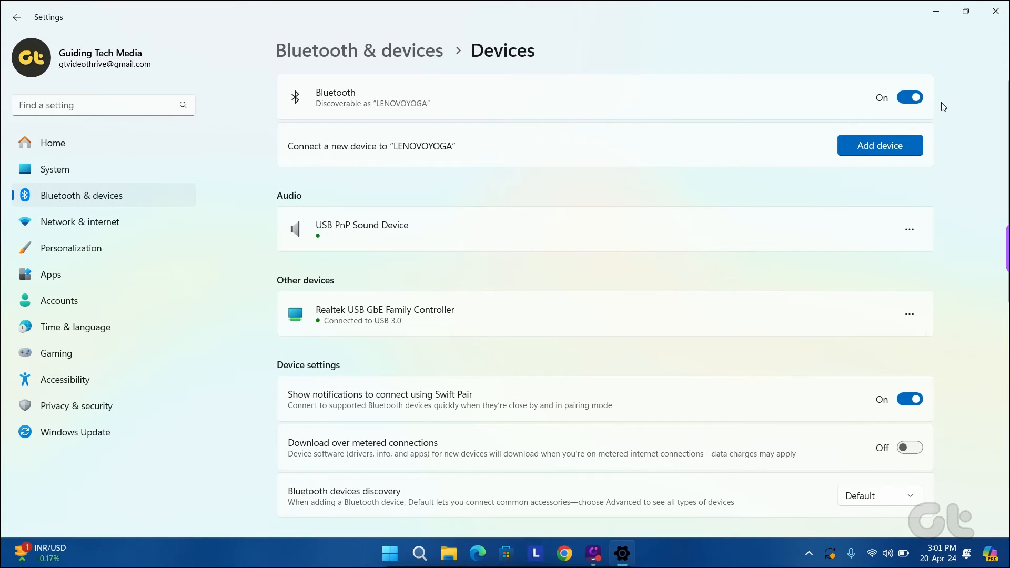